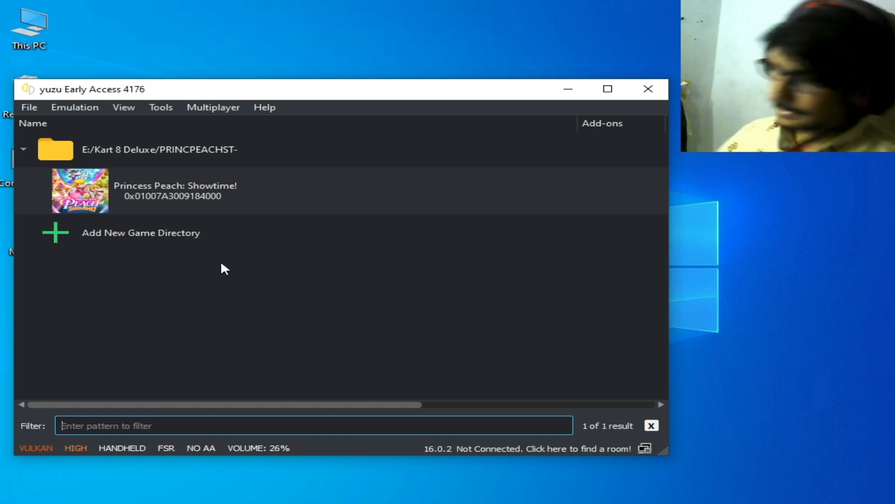
Set the graphics API to OpenGL, leaving the shader backend on GLSL.
click(75, 107)
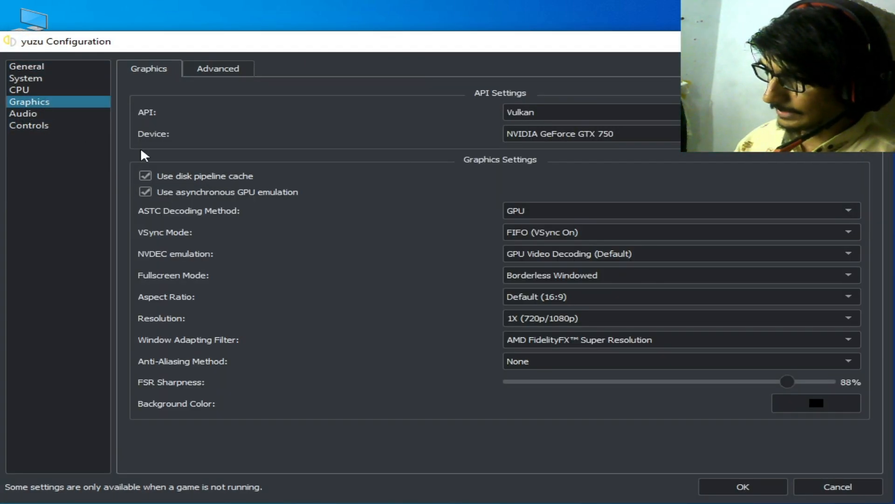
click(591, 112)
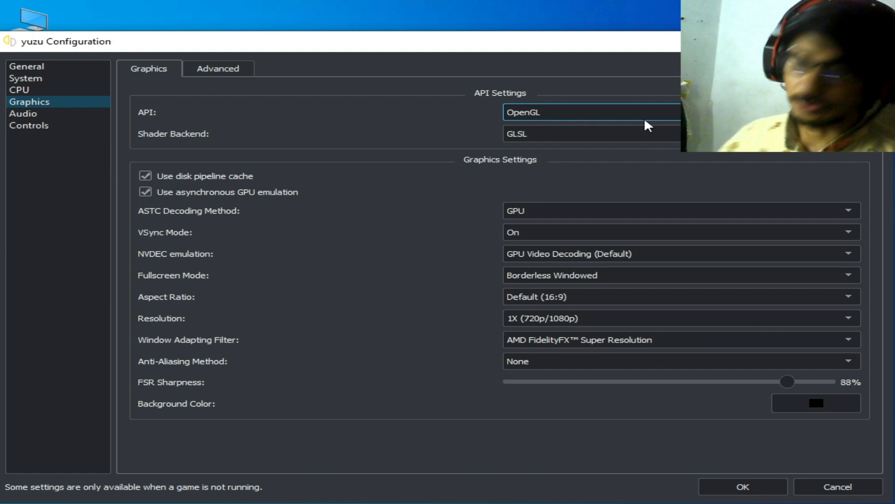
click(586, 134)
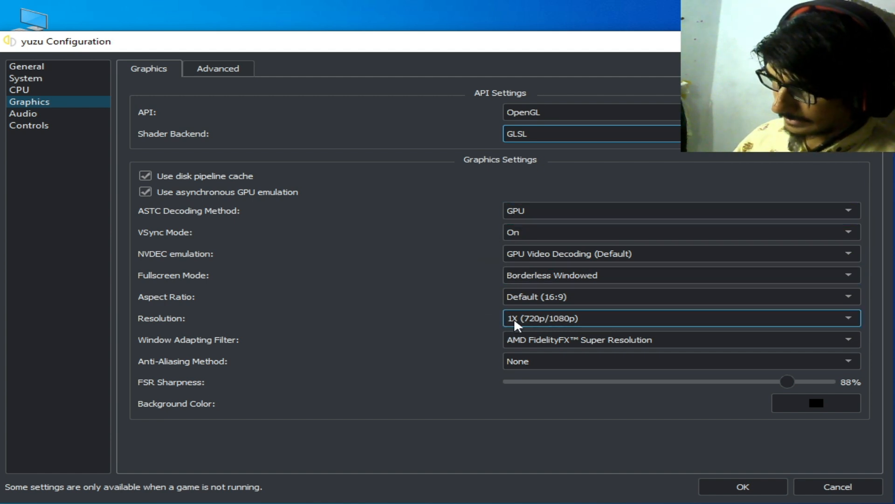
mouse_move(235, 83)
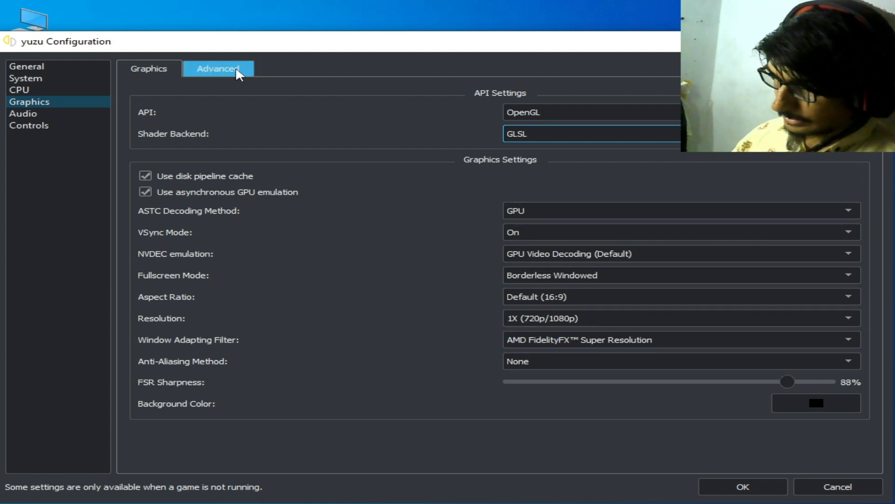
Keep BC3 texture recompression and set VRAM usage mode to Conservative.
click(218, 69)
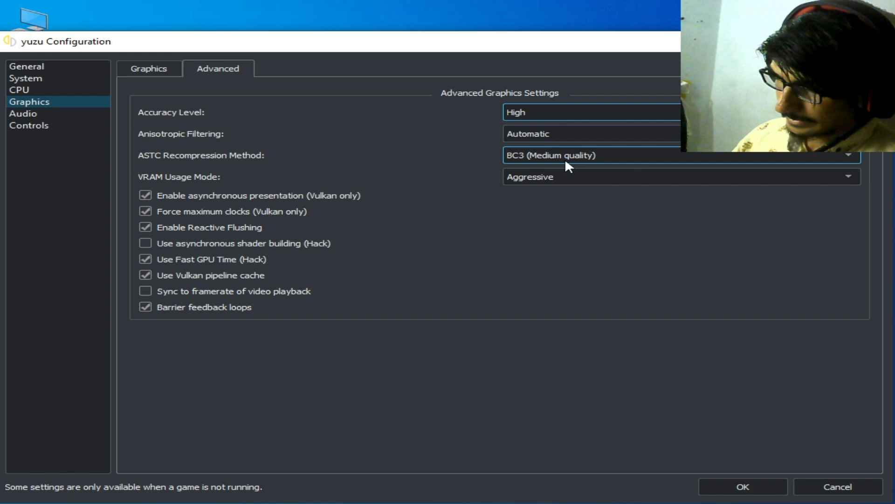
click(571, 155)
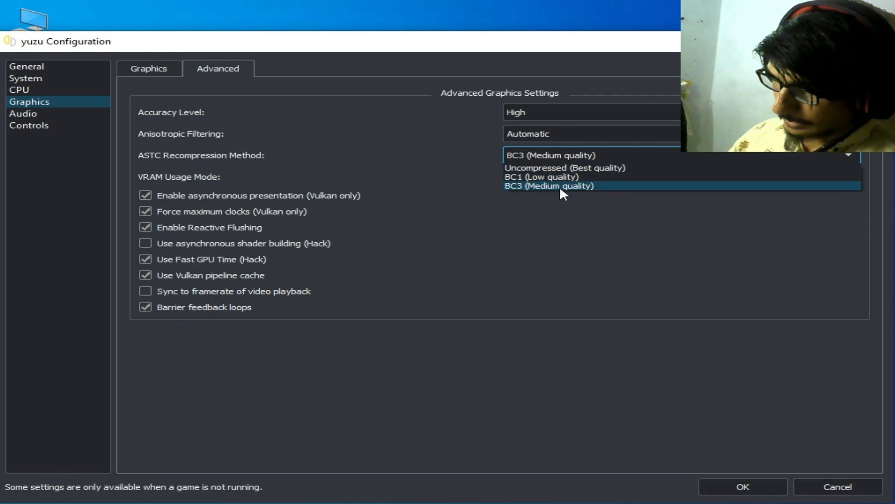
click(548, 186)
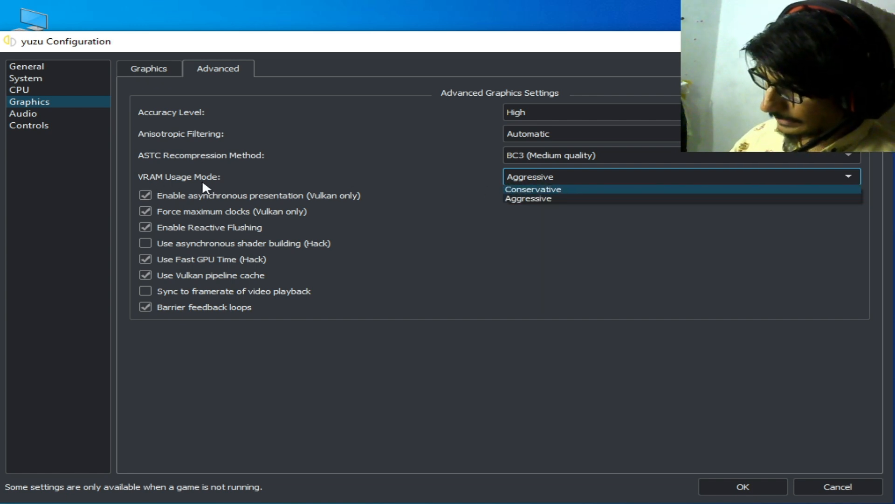
mouse_move(538, 199)
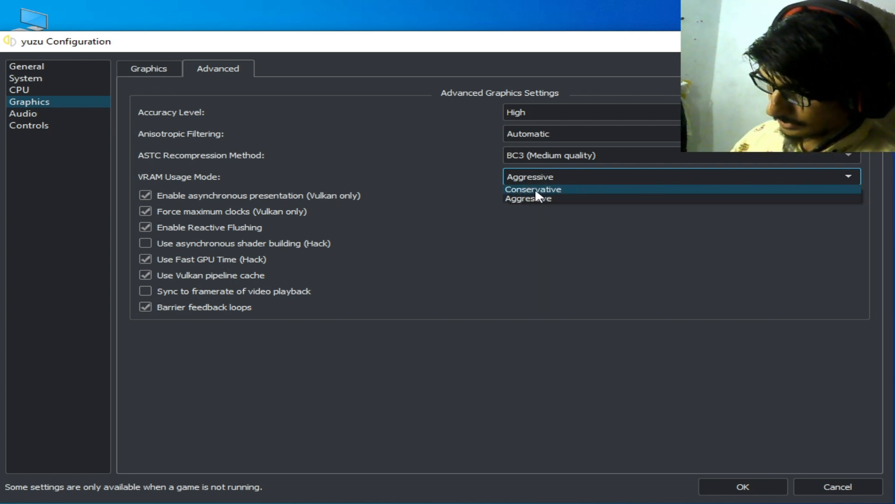
click(532, 188)
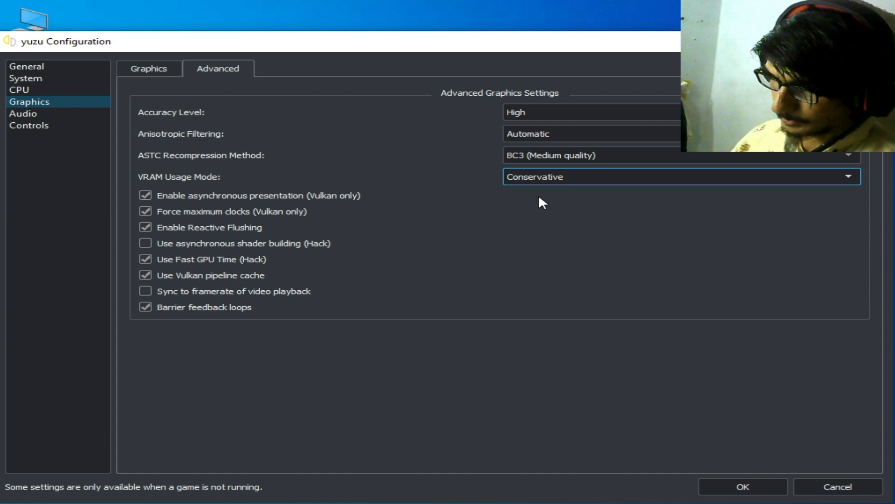
mouse_move(484, 238)
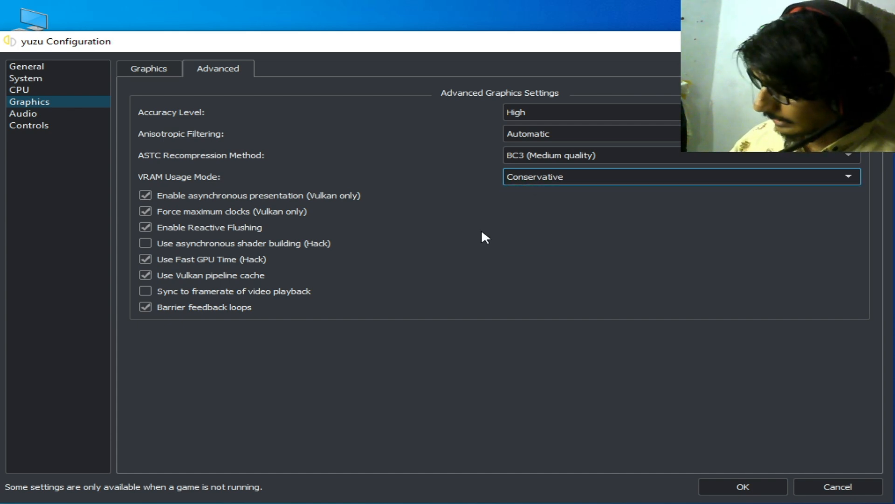
Turn off asynchronous presentation and Force maximum clocks.
click(145, 195)
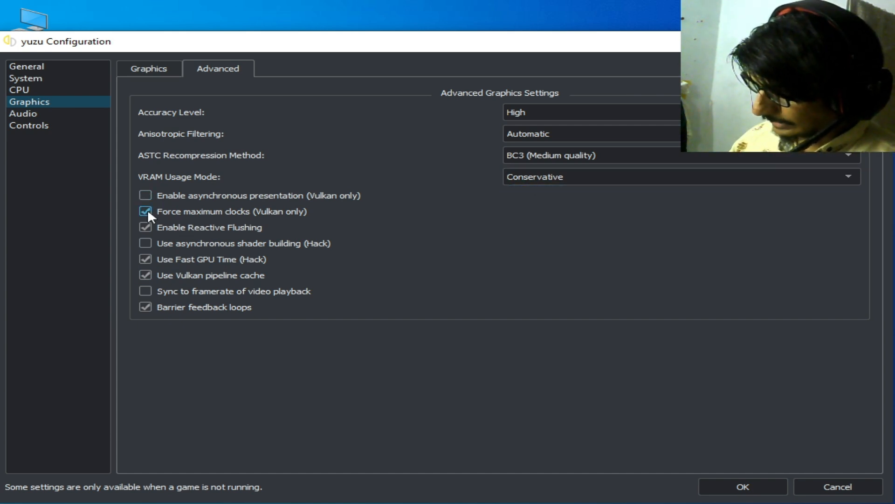
click(144, 211)
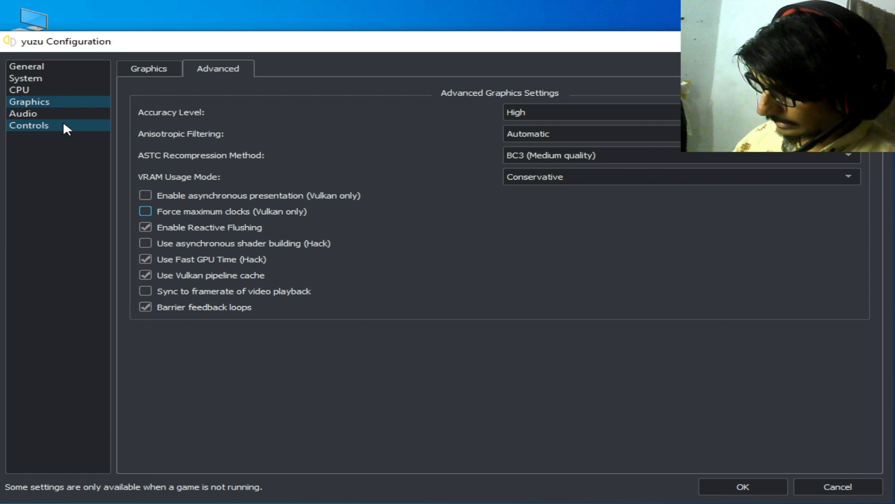
Select Docked console mode under Controls and save the configuration with OK.
click(29, 125)
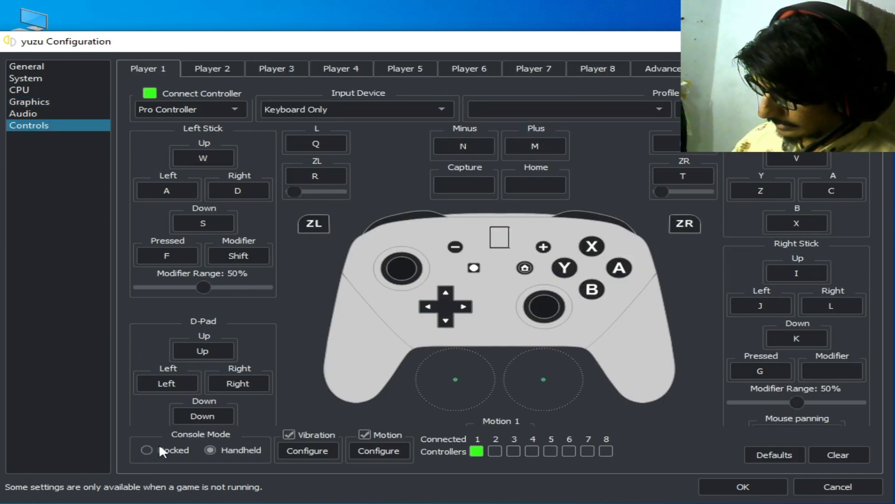
click(148, 449)
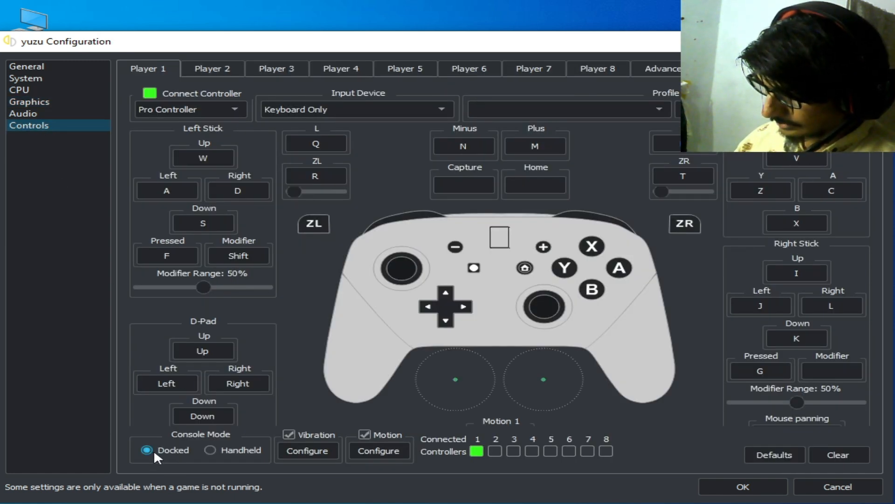
click(751, 500)
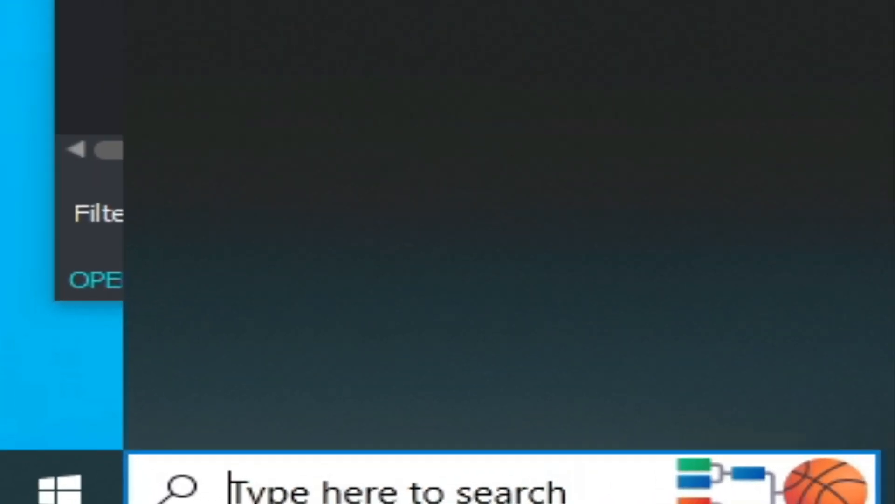
Search the taskbar and launch Device Manager from the results.
text(dolphin)
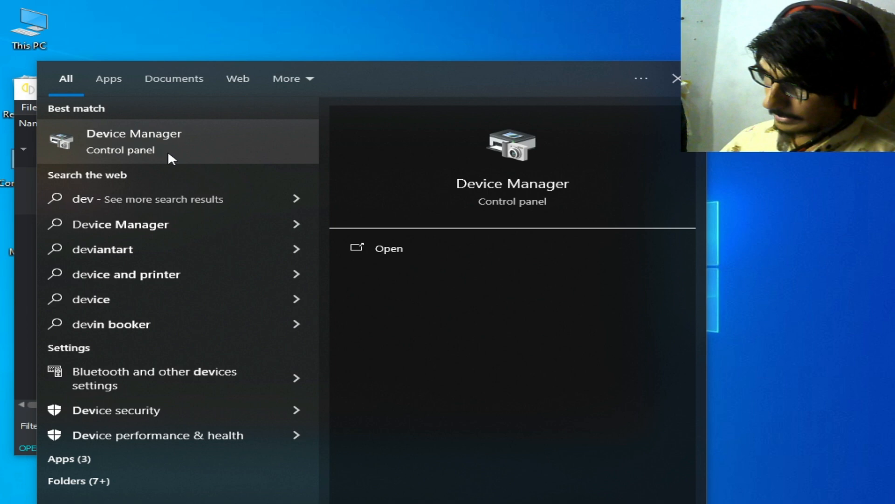
click(134, 141)
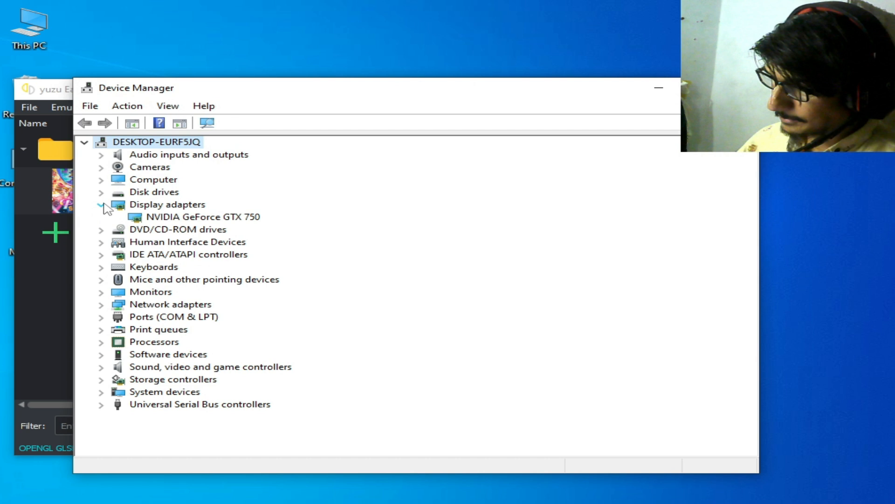
View the GeForce GTX 750 driver details: version 31.0.15.5176, dated 3/1/2024.
right_click(194, 216)
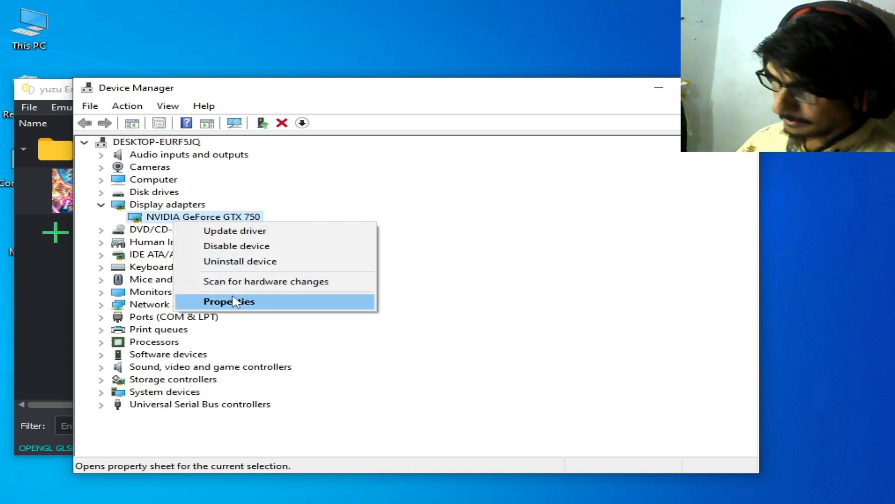
click(228, 302)
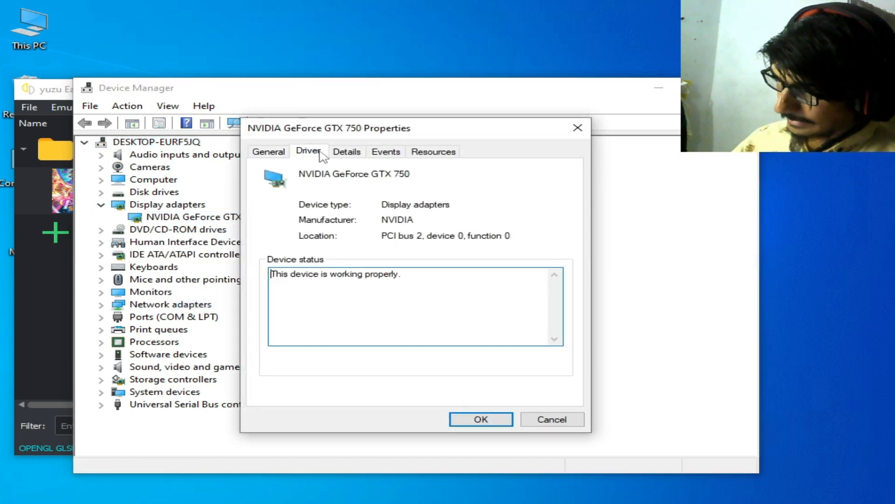
click(308, 151)
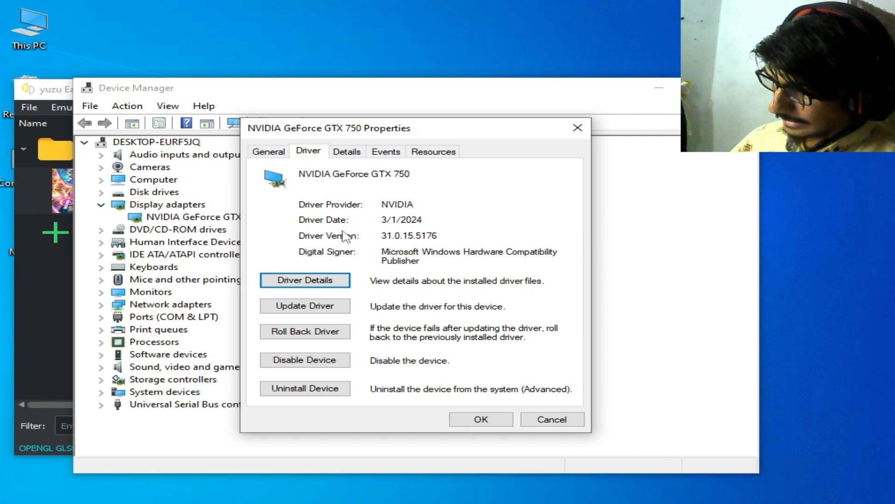
mouse_move(419, 254)
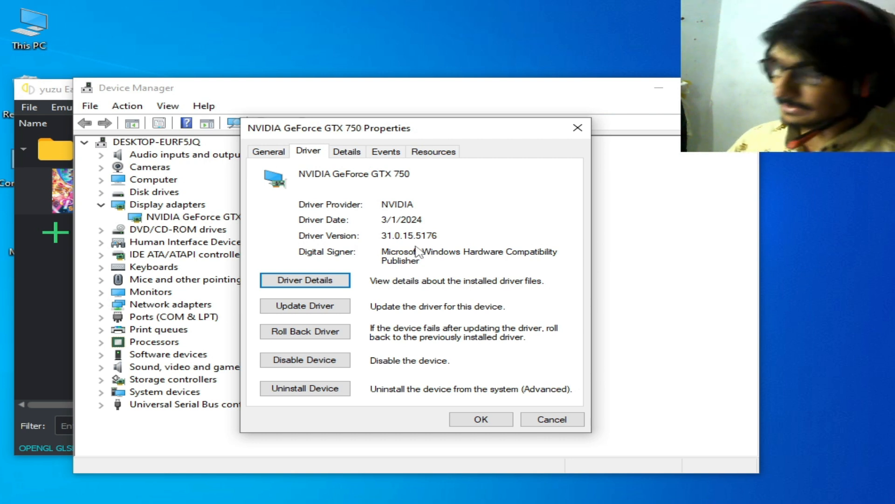
mouse_move(444, 279)
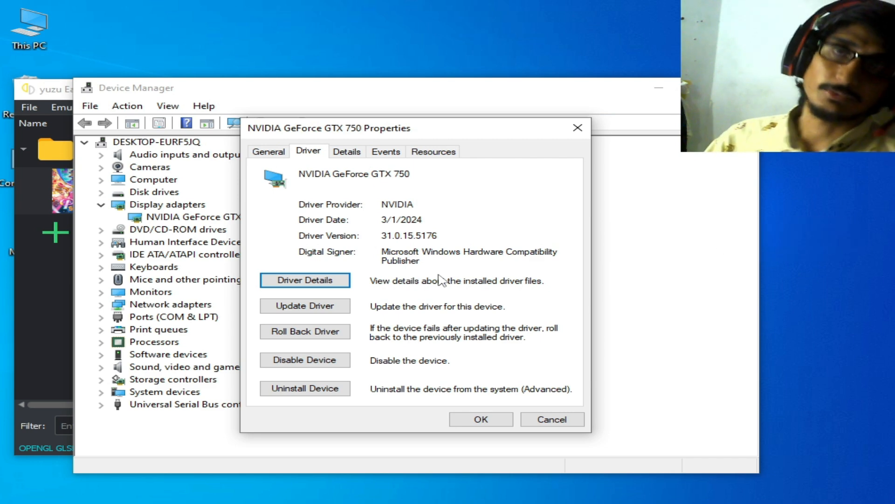
mouse_move(489, 360)
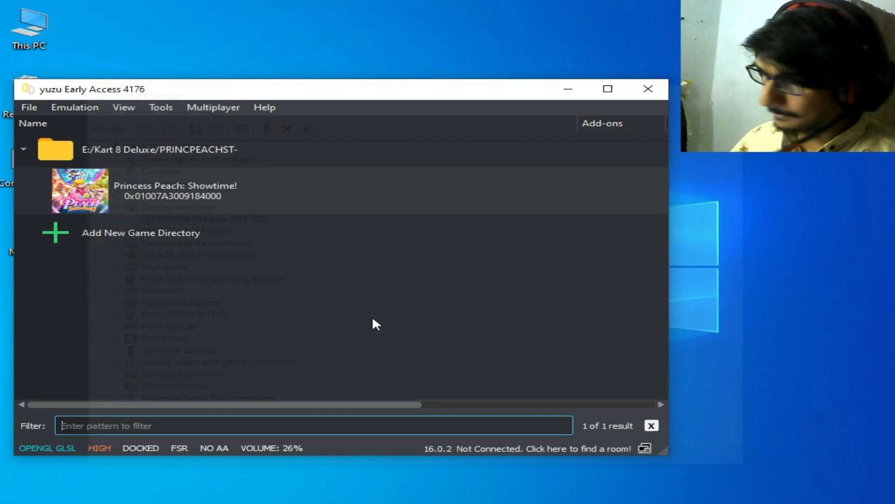
Launch Princess Peach: Showtime! from the game list.
click(172, 190)
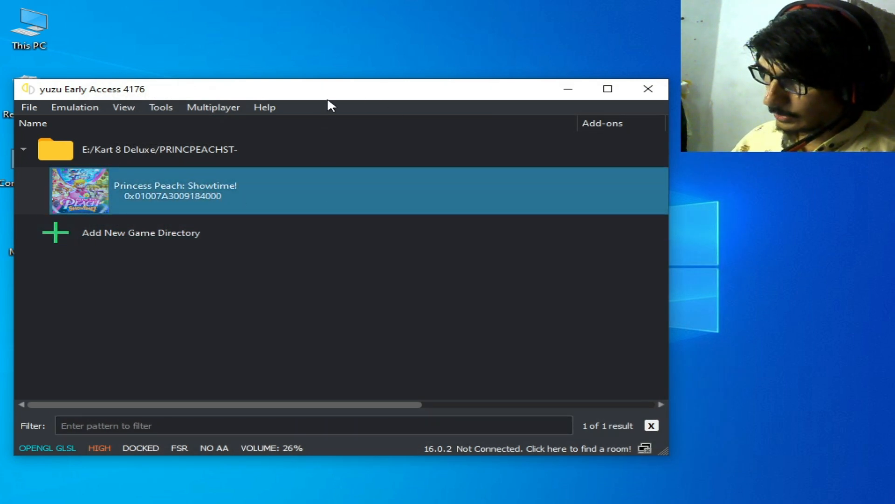
double_click(176, 190)
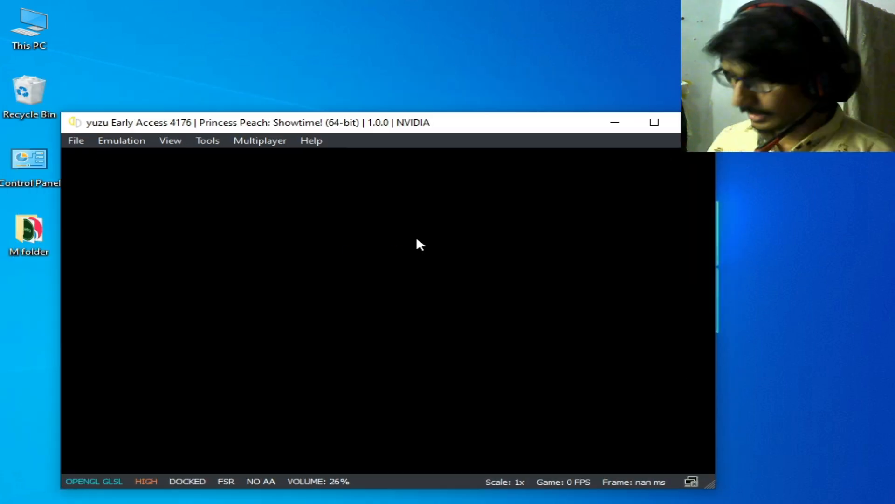